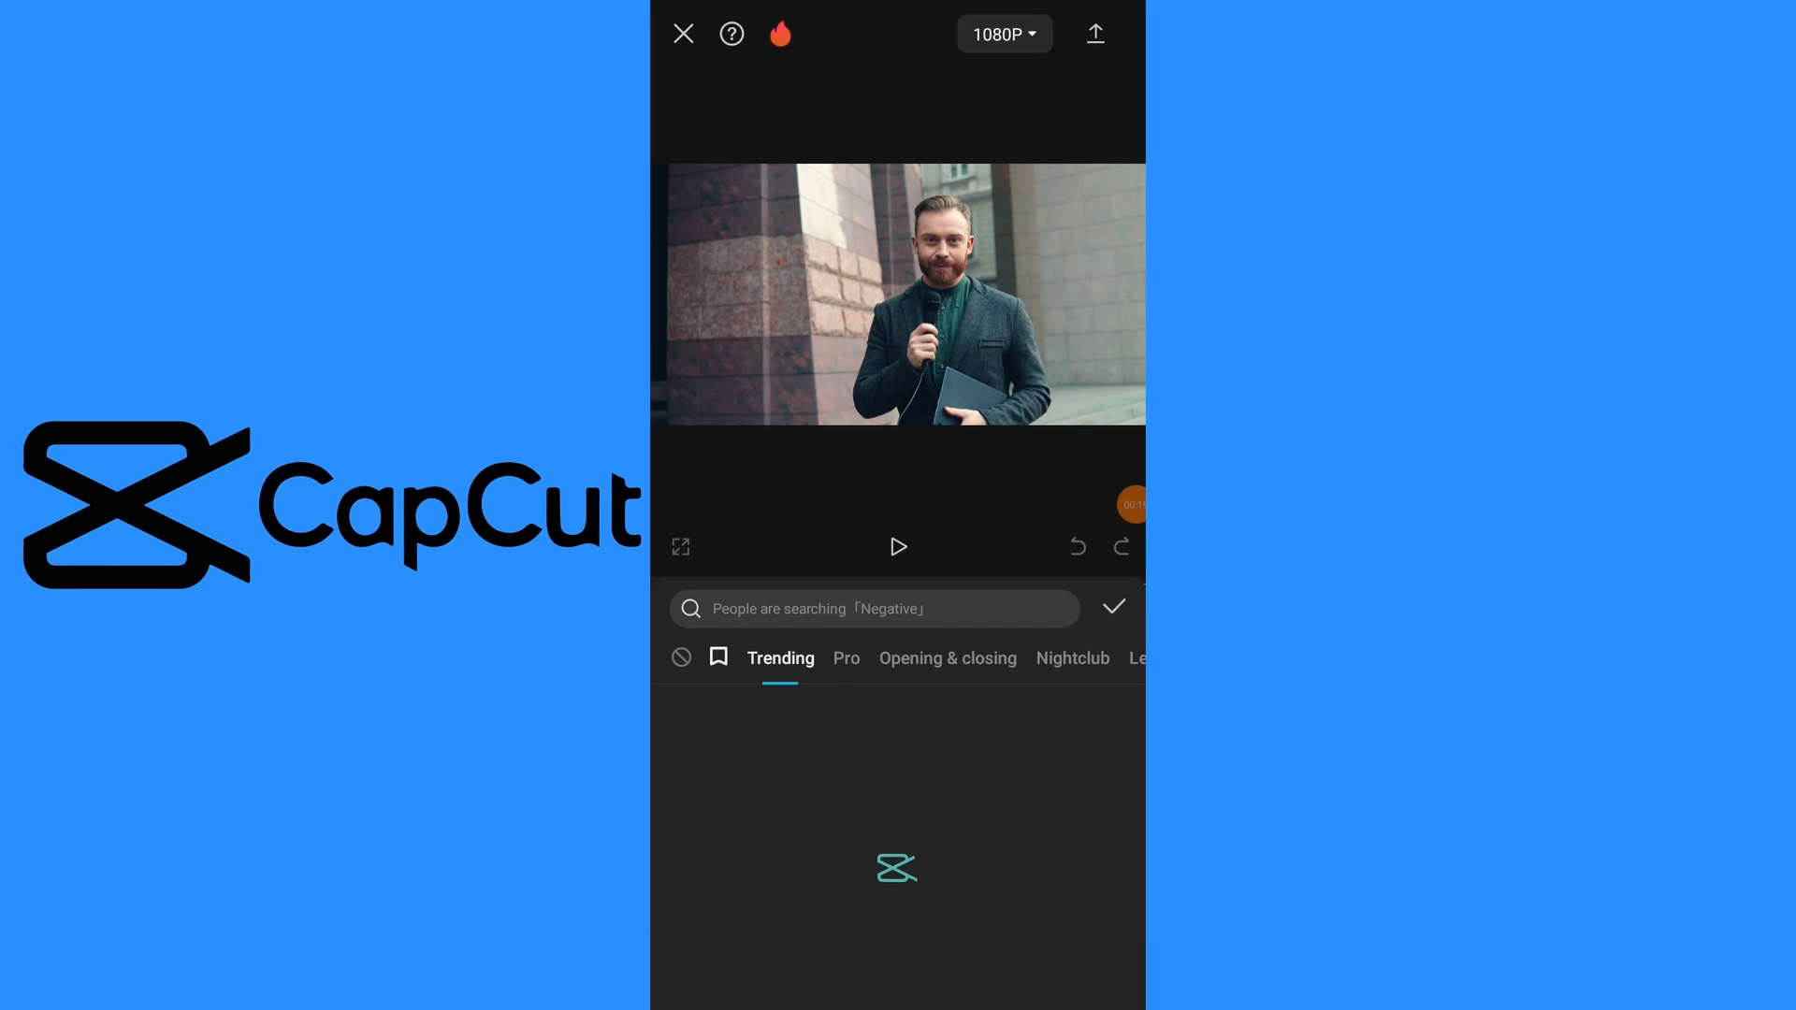
Apply the Blur video effect to the clip and set its strength to 65.
text(Blur)
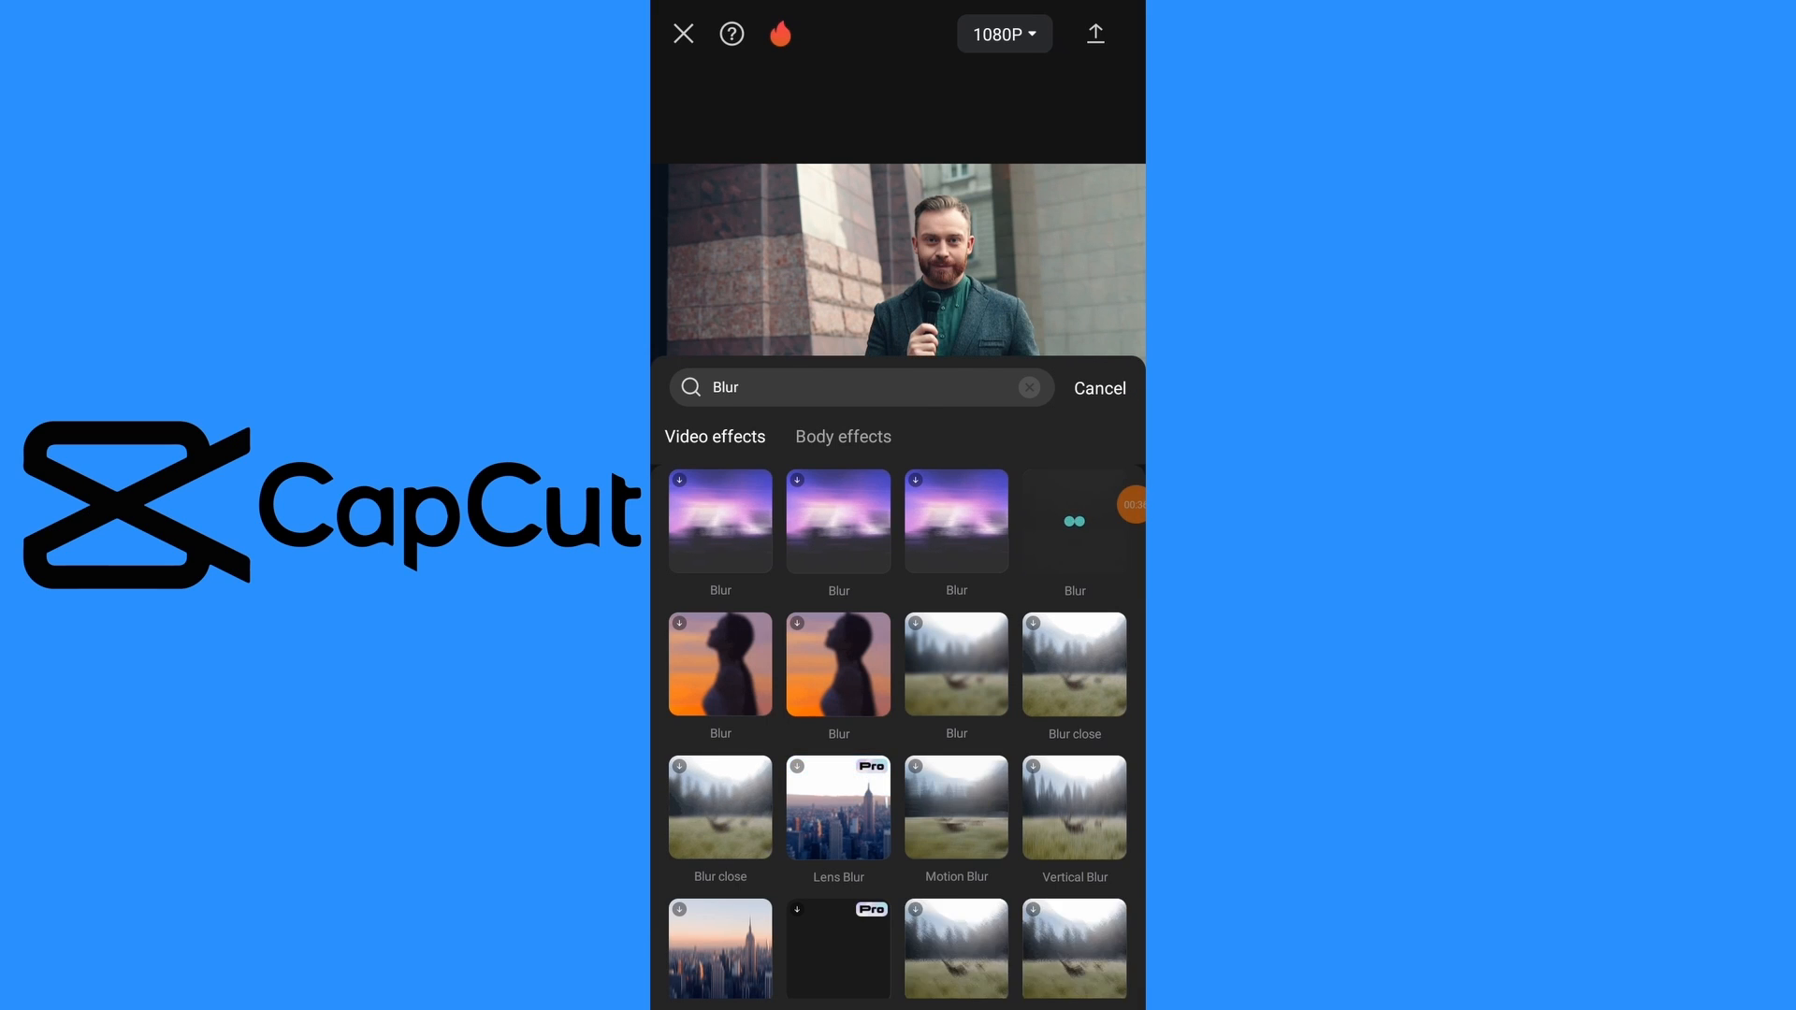
click(1073, 520)
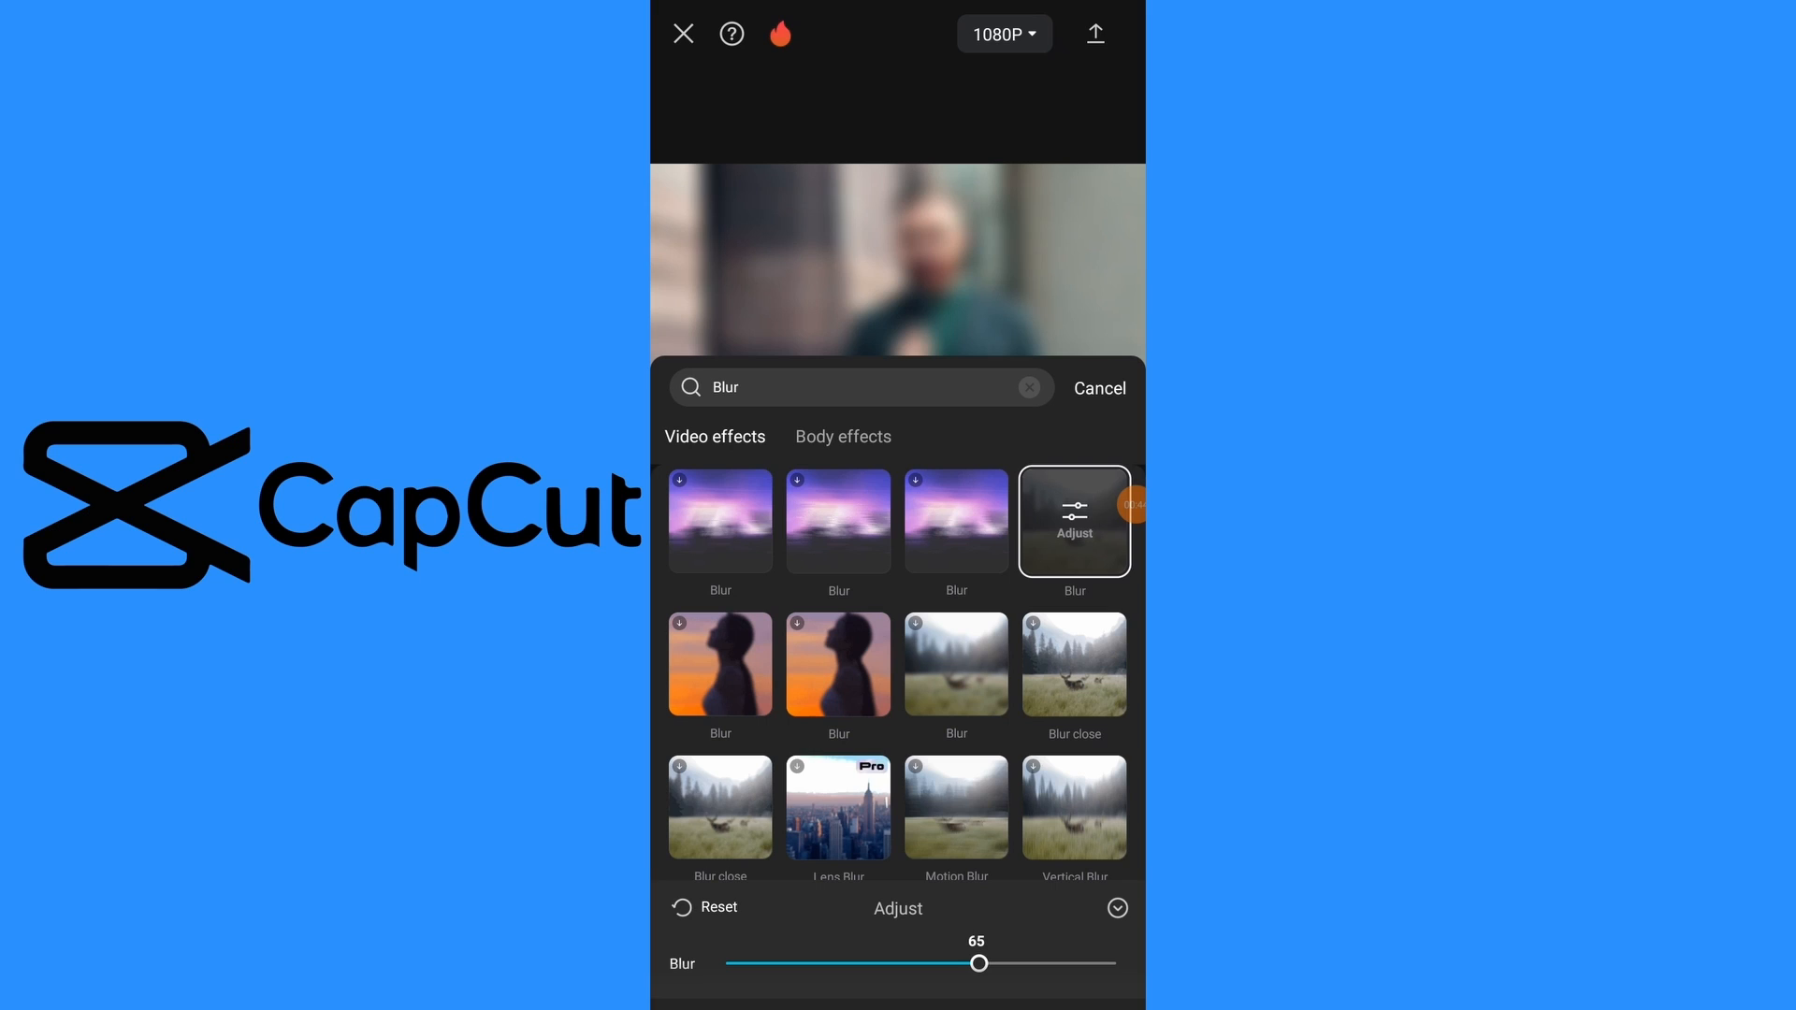
drag(956, 964, 1034, 964)
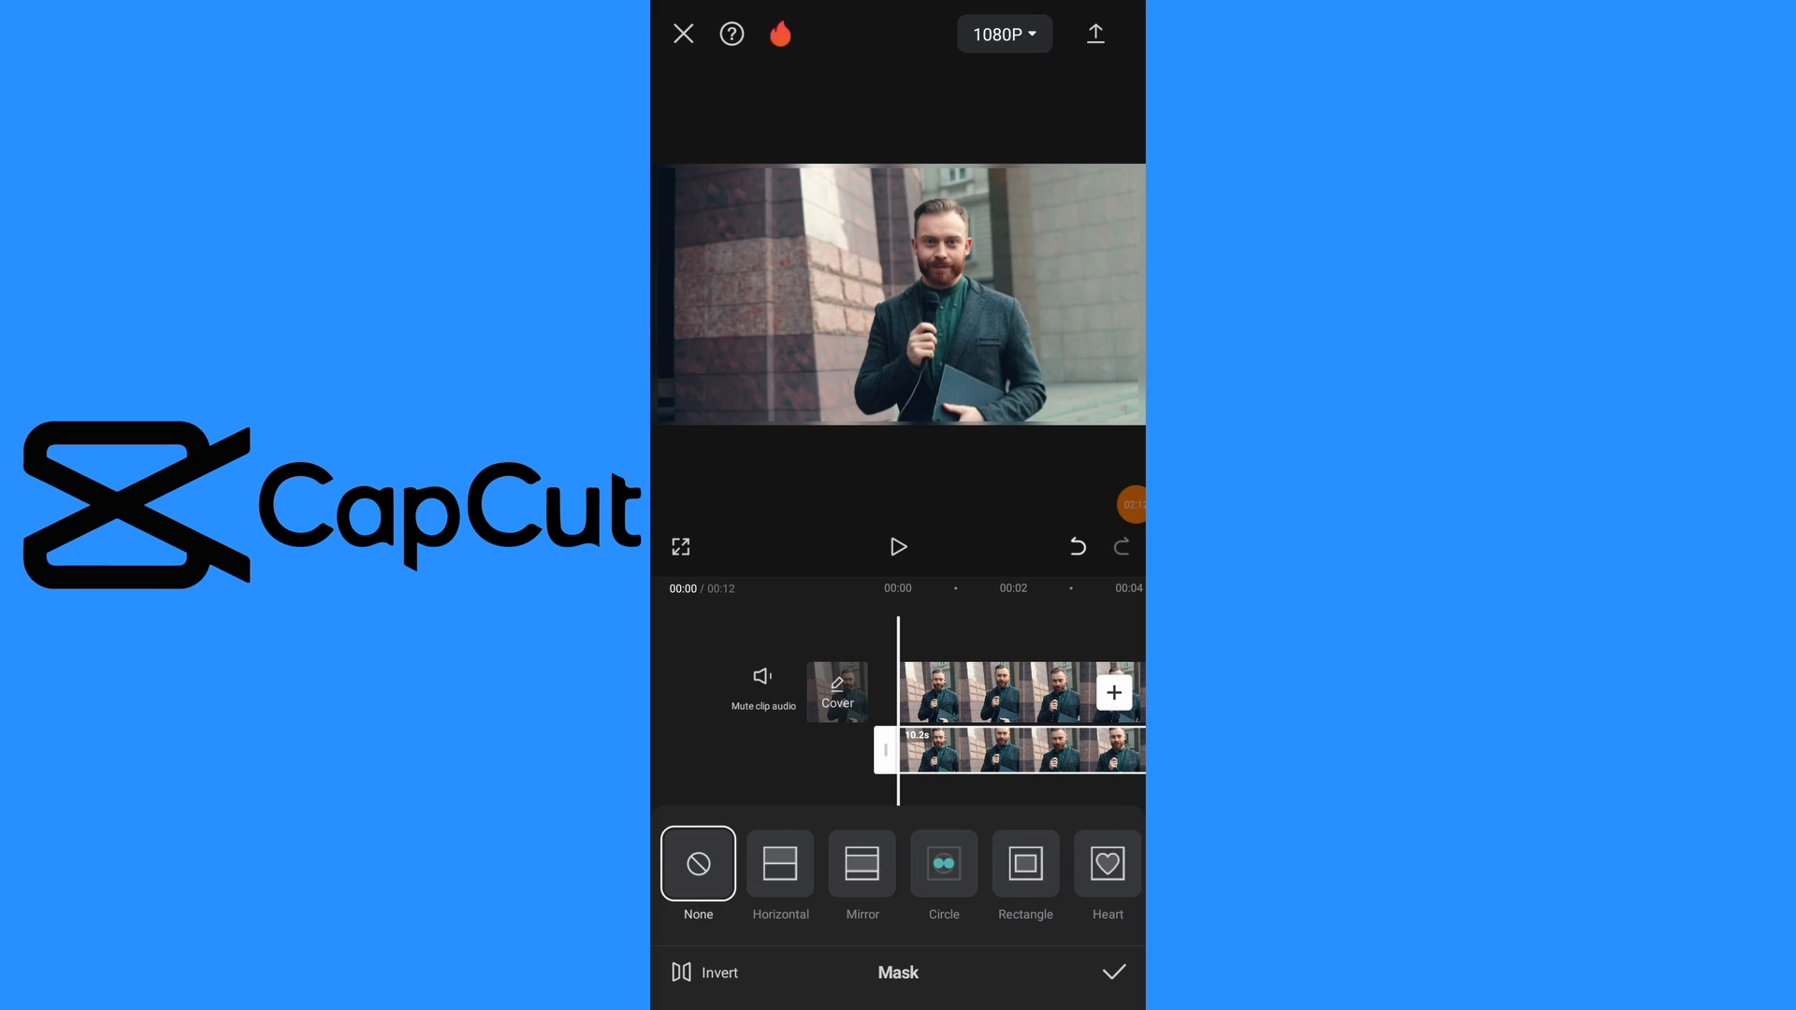
Restrict the blur to a Circle mask positioned and sized over the man's face.
click(943, 865)
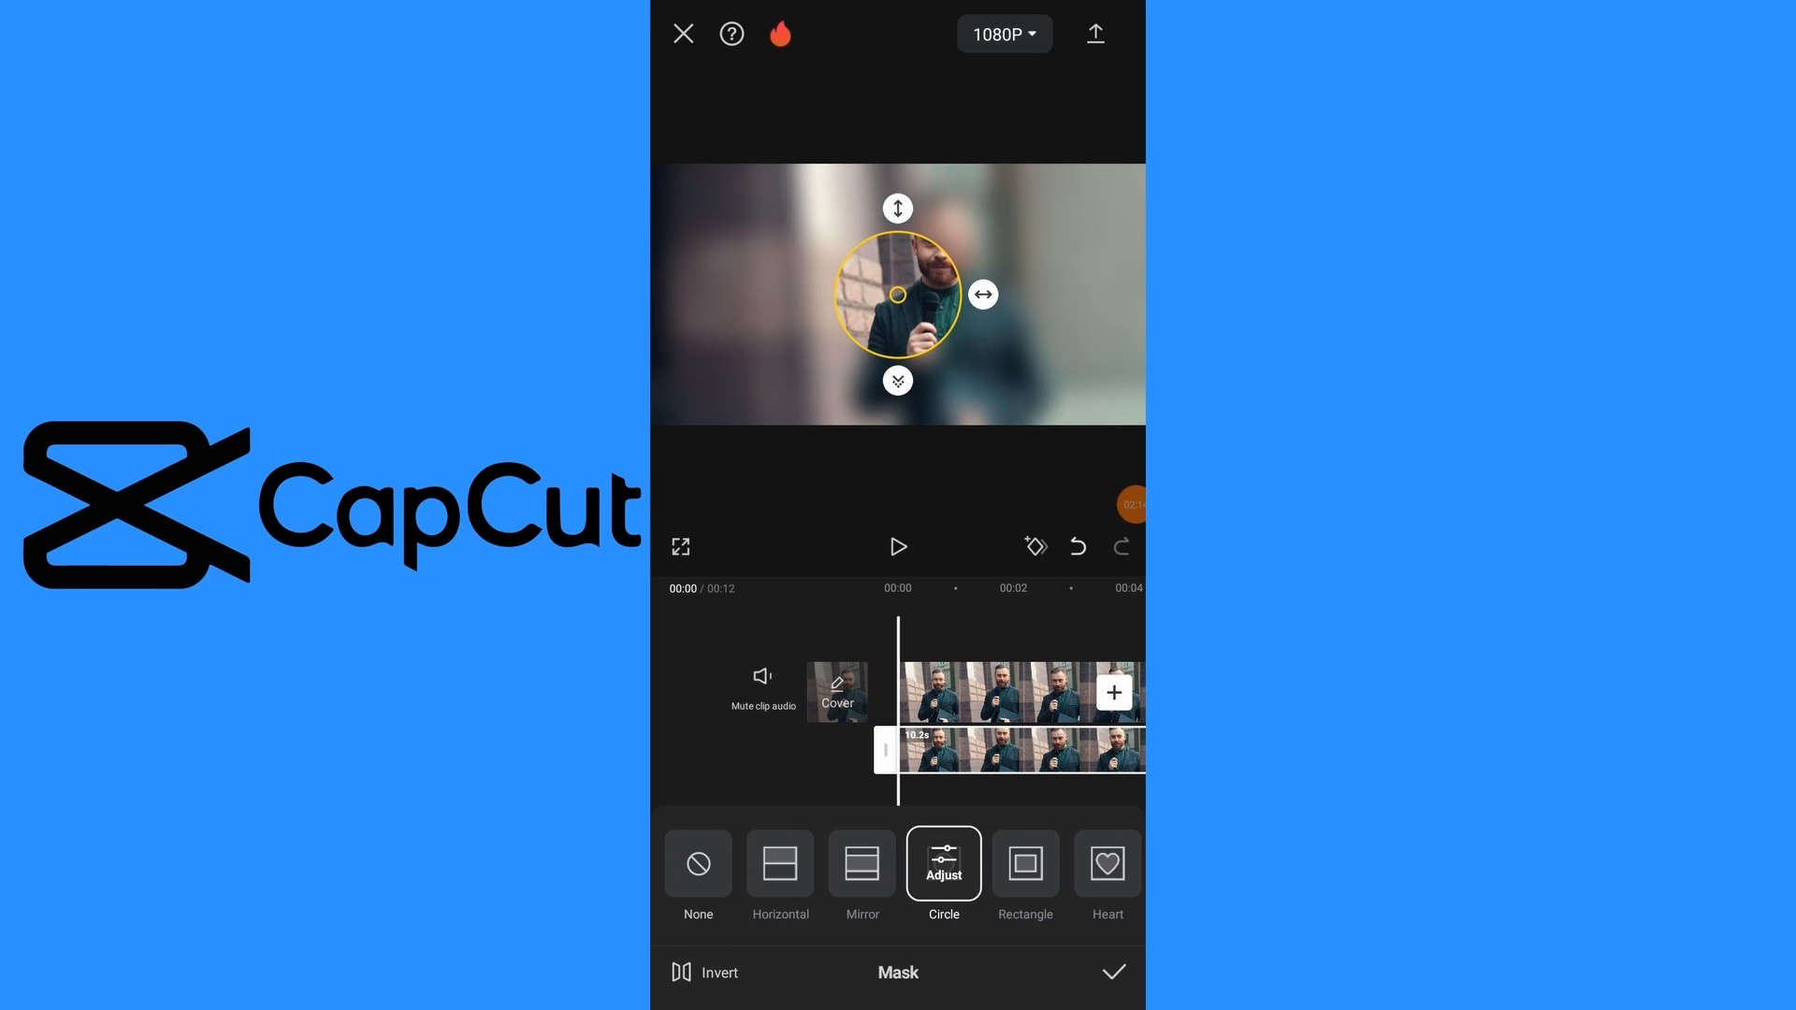
drag(898, 294, 939, 247)
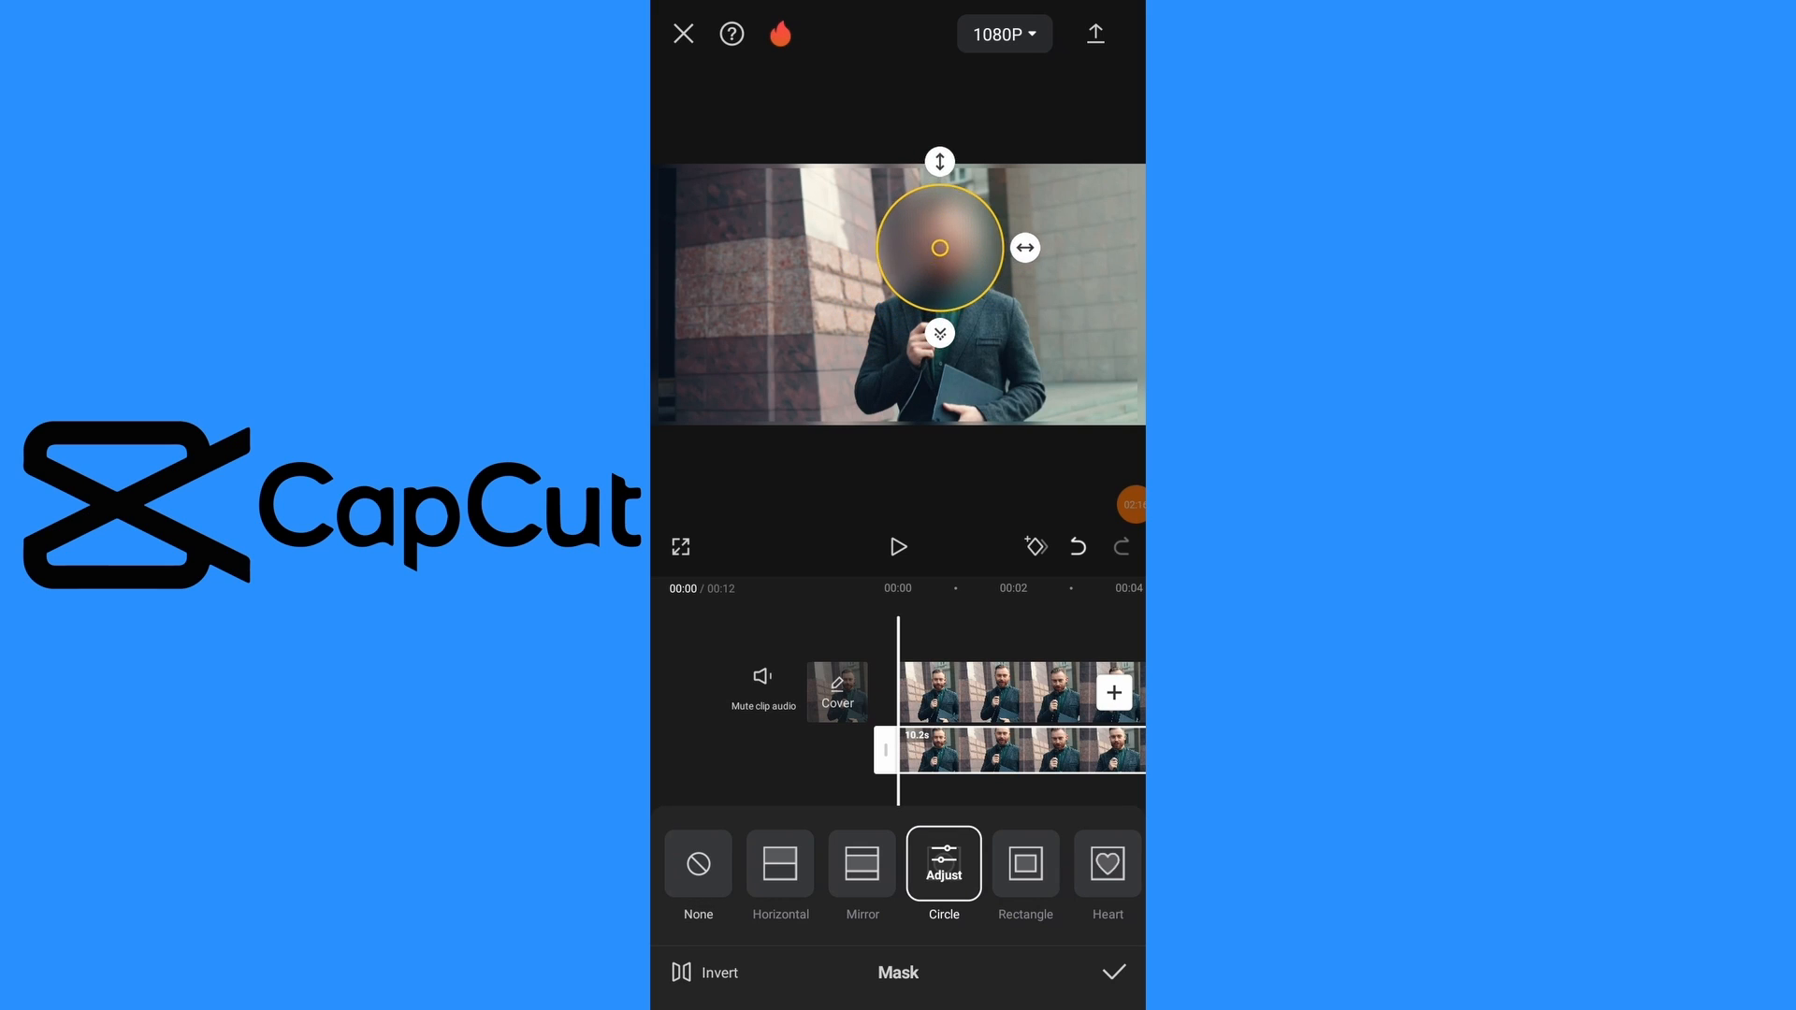
drag(939, 247, 948, 245)
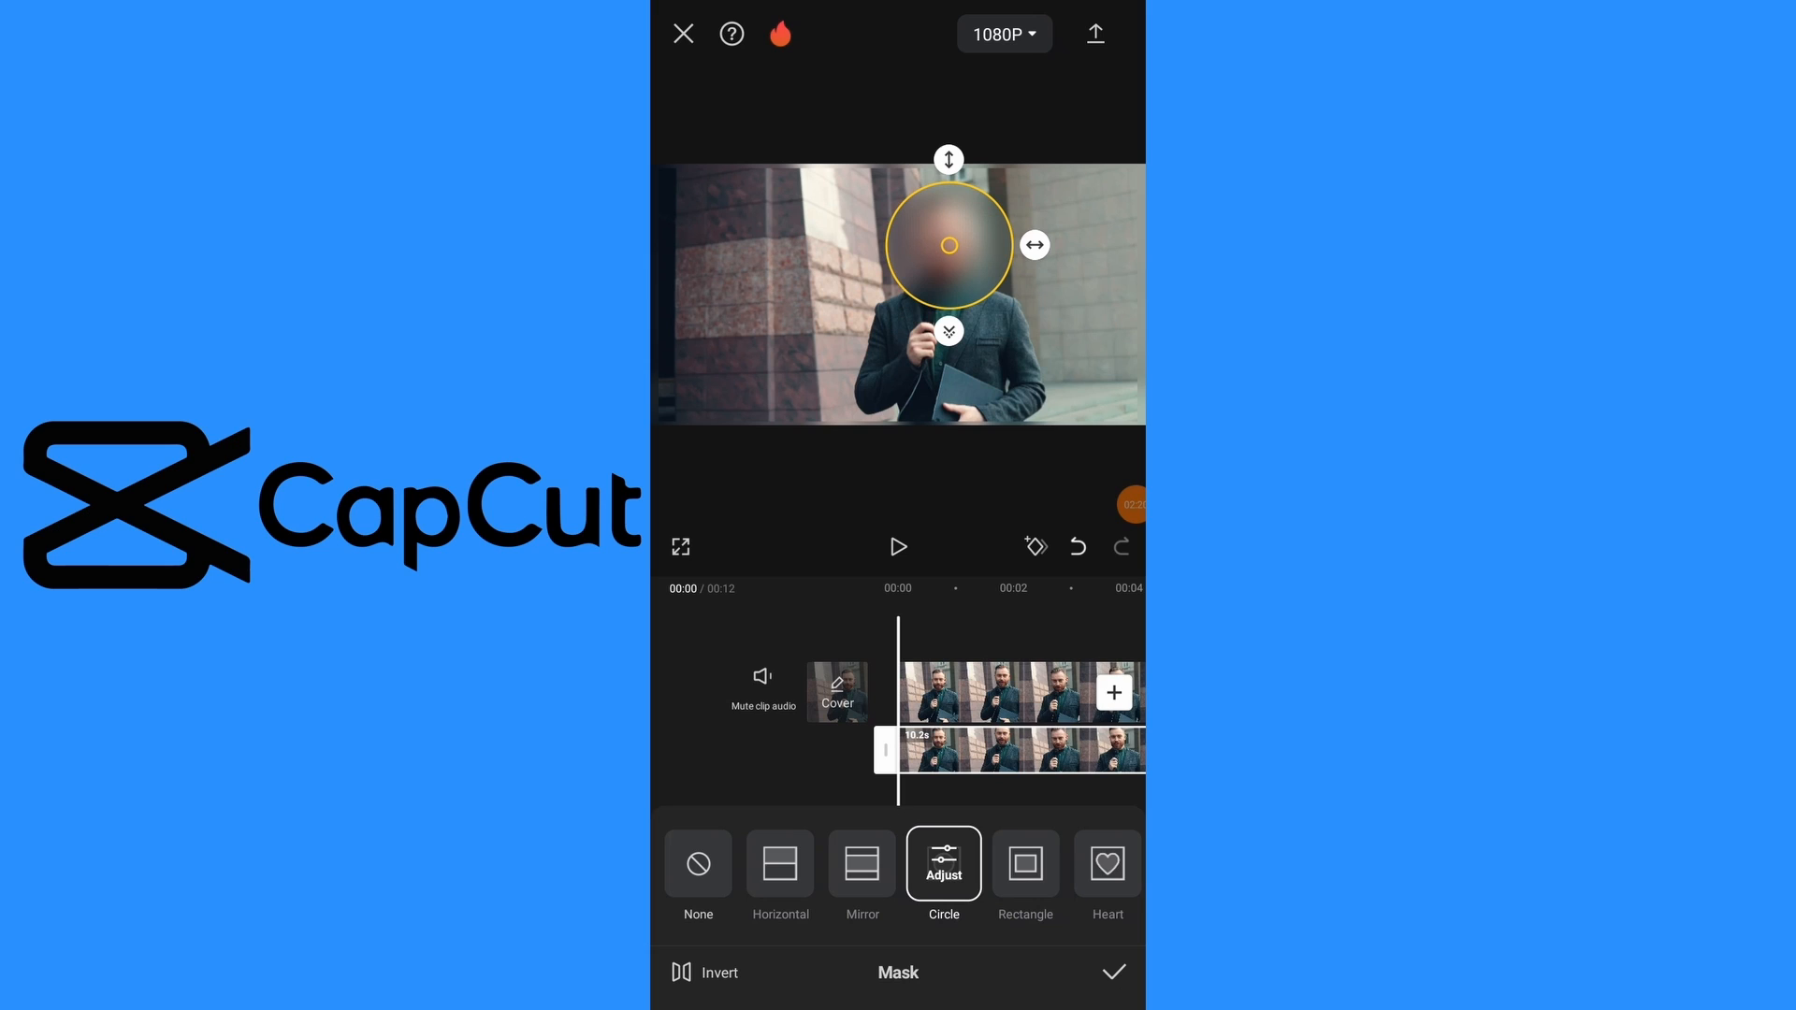
Keyframe the mask position at the clip start and one second in, moving the circle with the face.
click(942, 865)
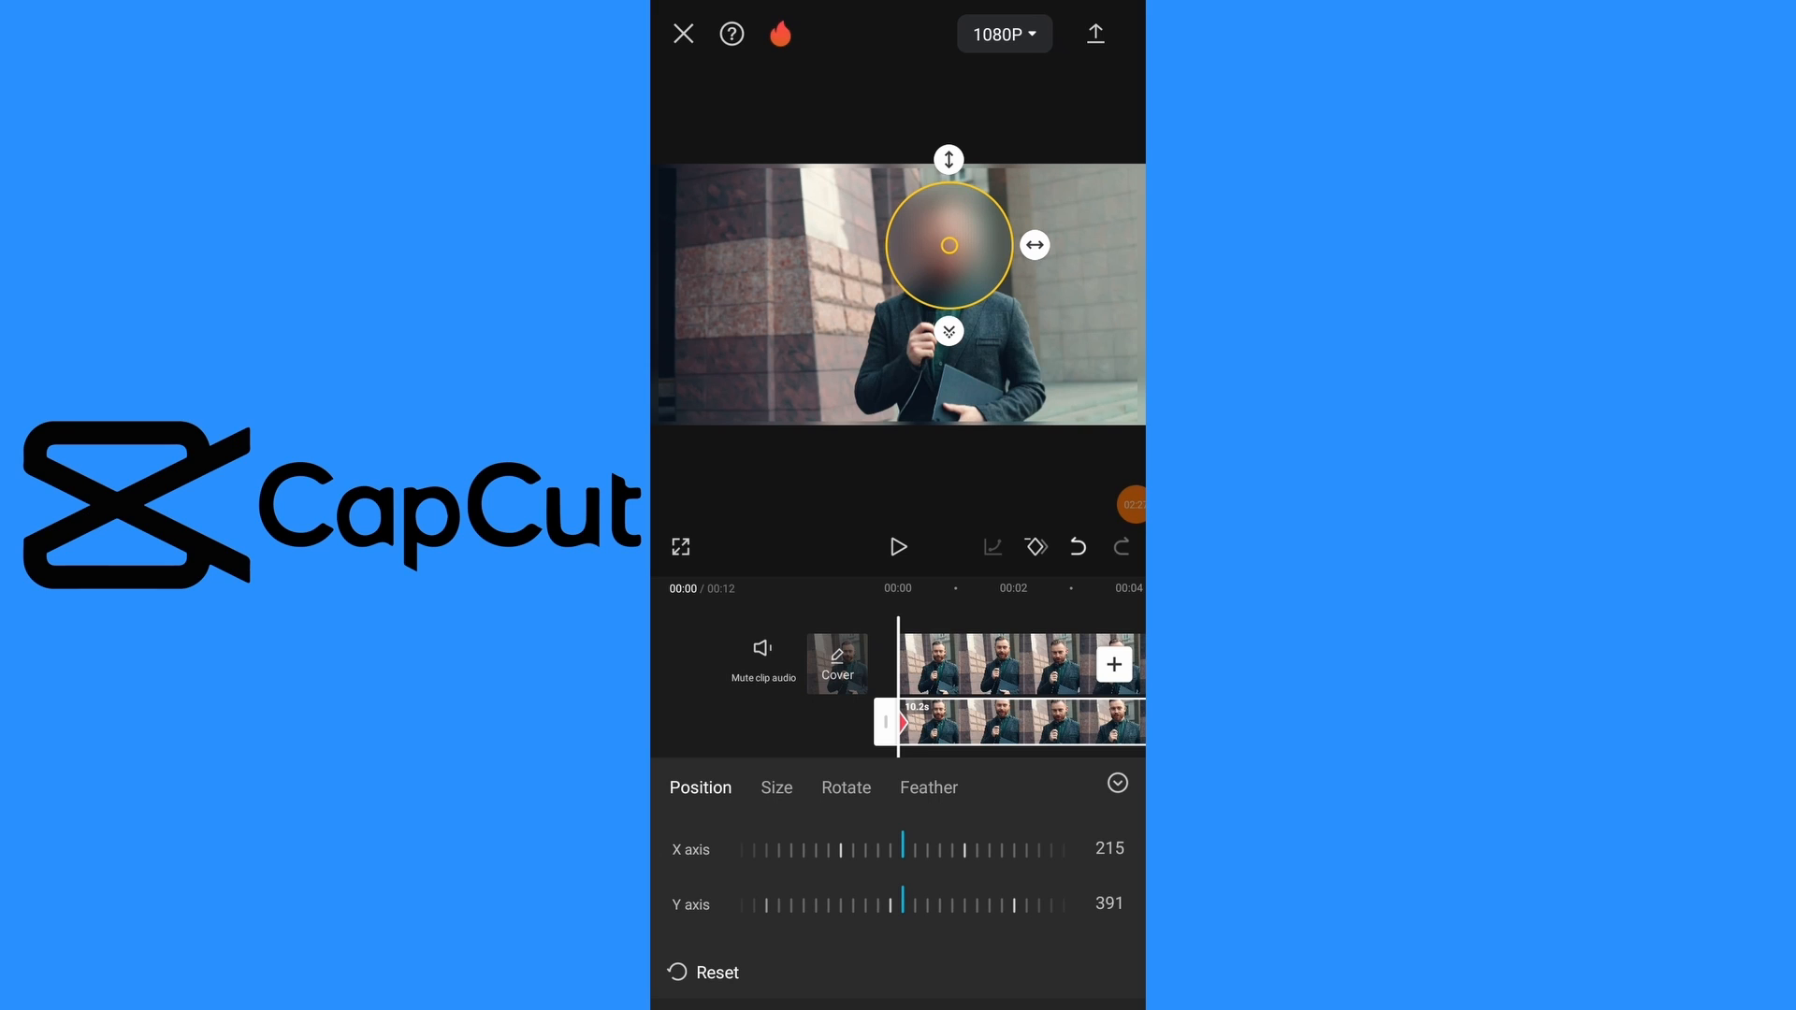
click(898, 546)
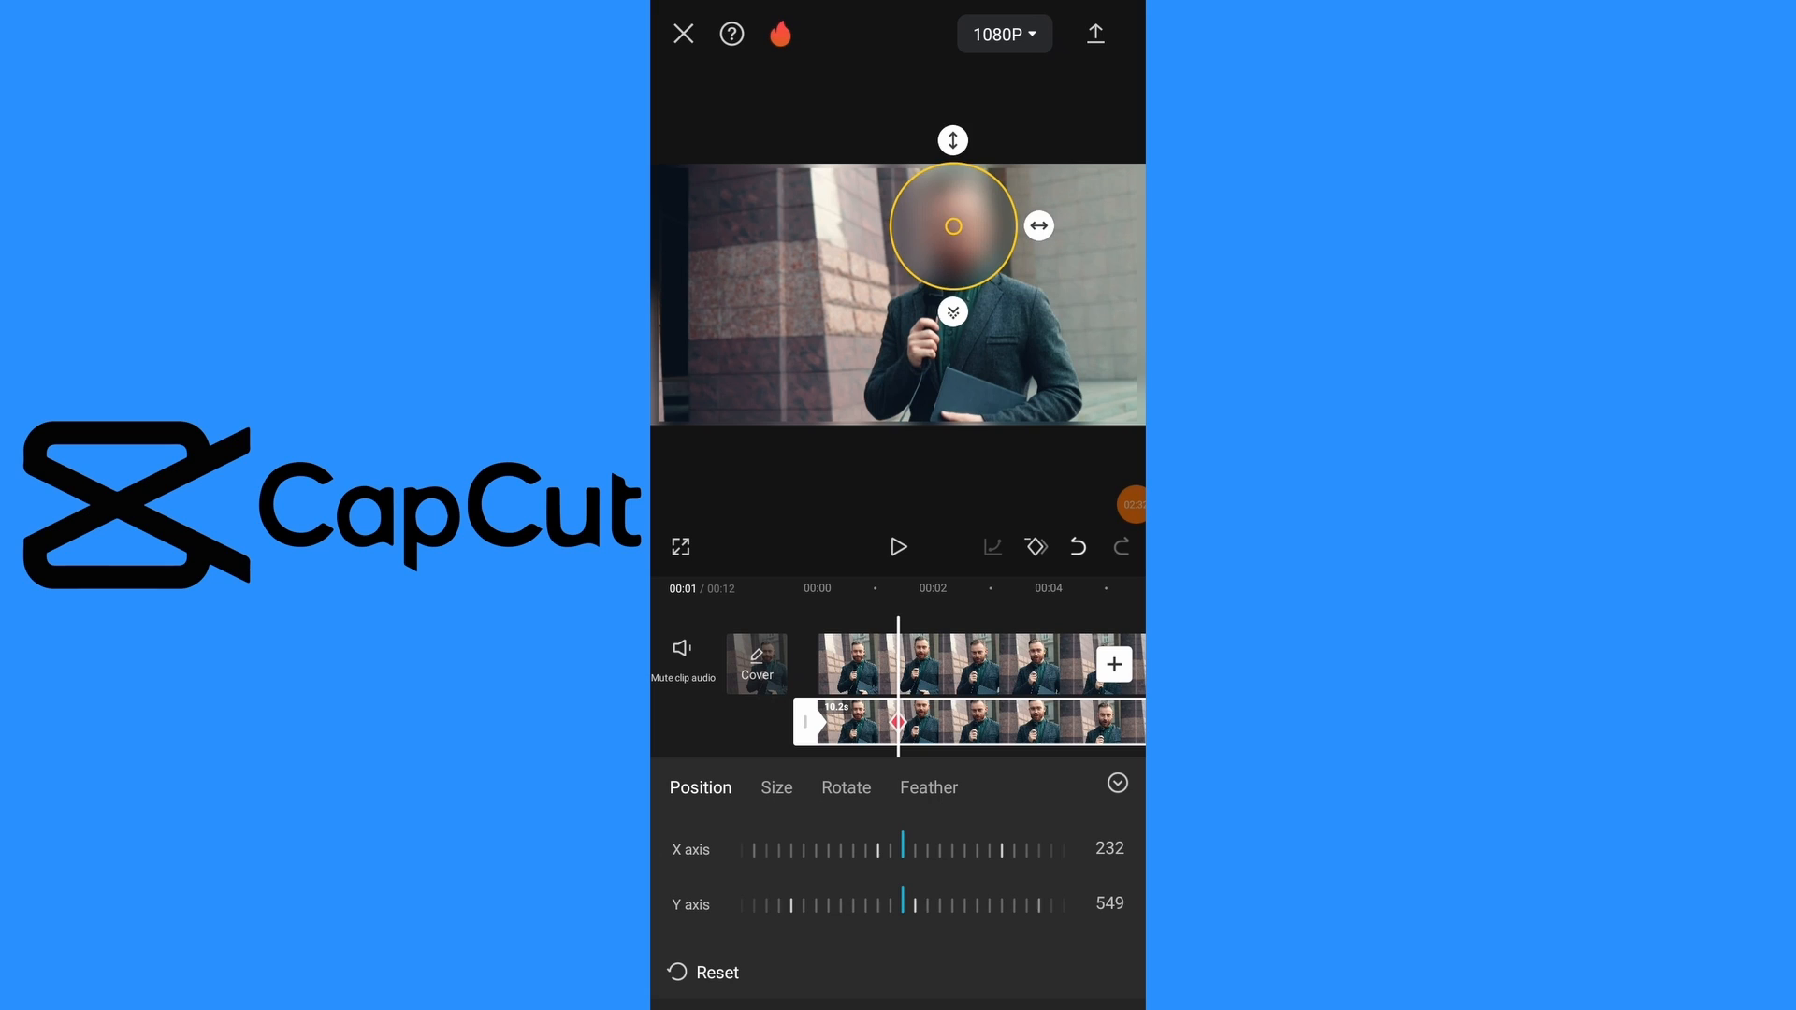
click(898, 546)
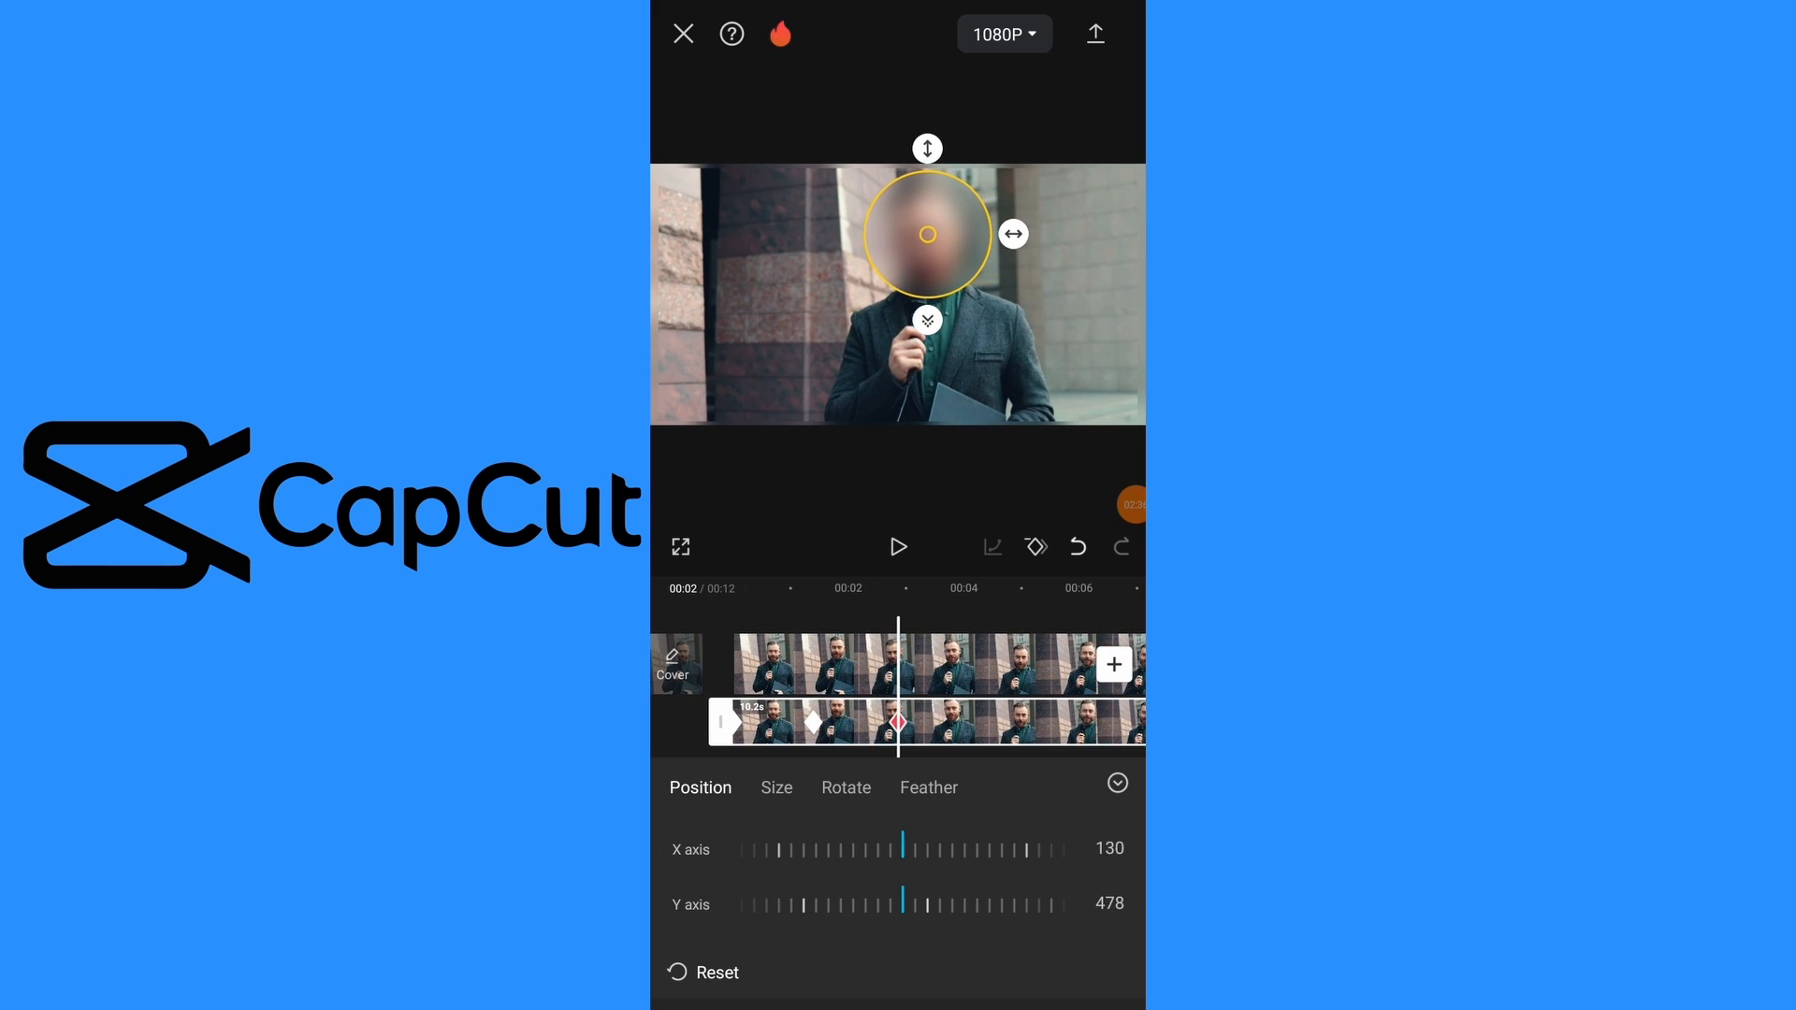
drag(926, 234, 922, 237)
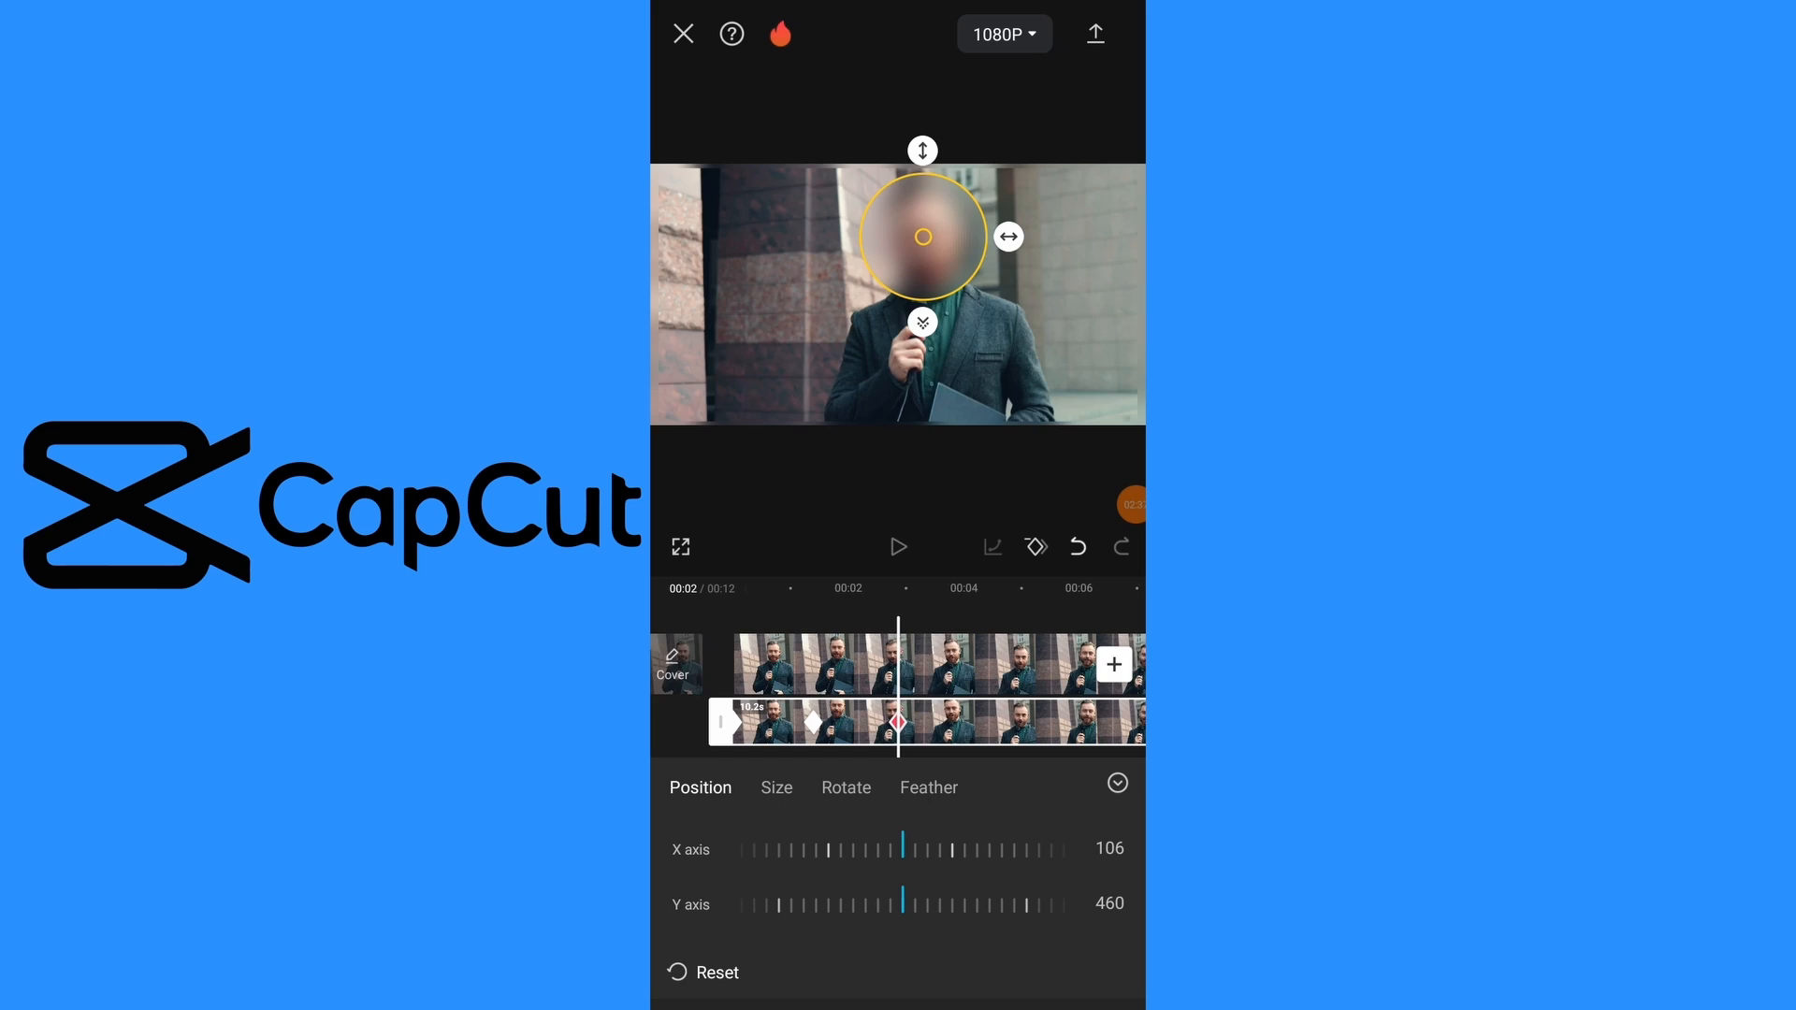